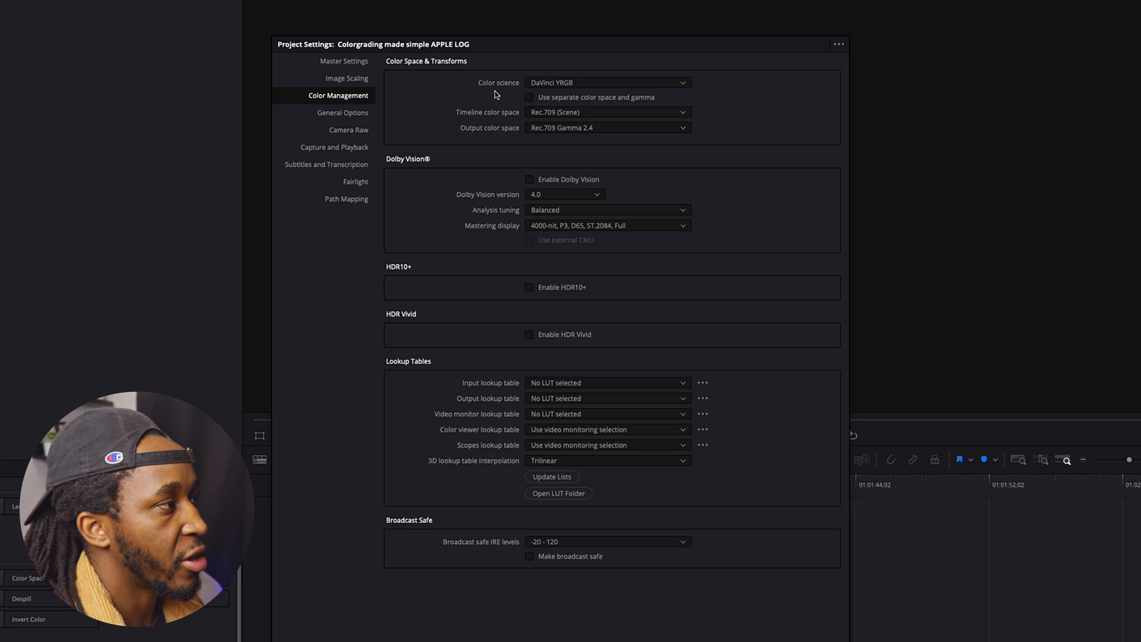
pyautogui.moveTo(570, 88)
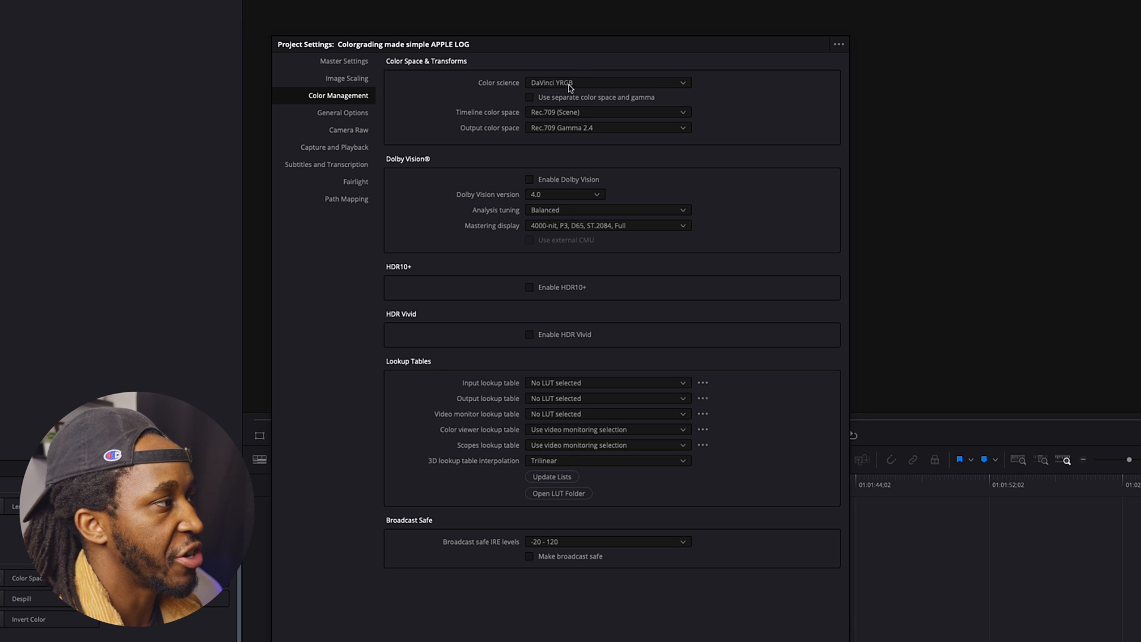
# Step: Confirm DaVinci YRGB as the project's color science in Color Management
pyautogui.click(606, 82)
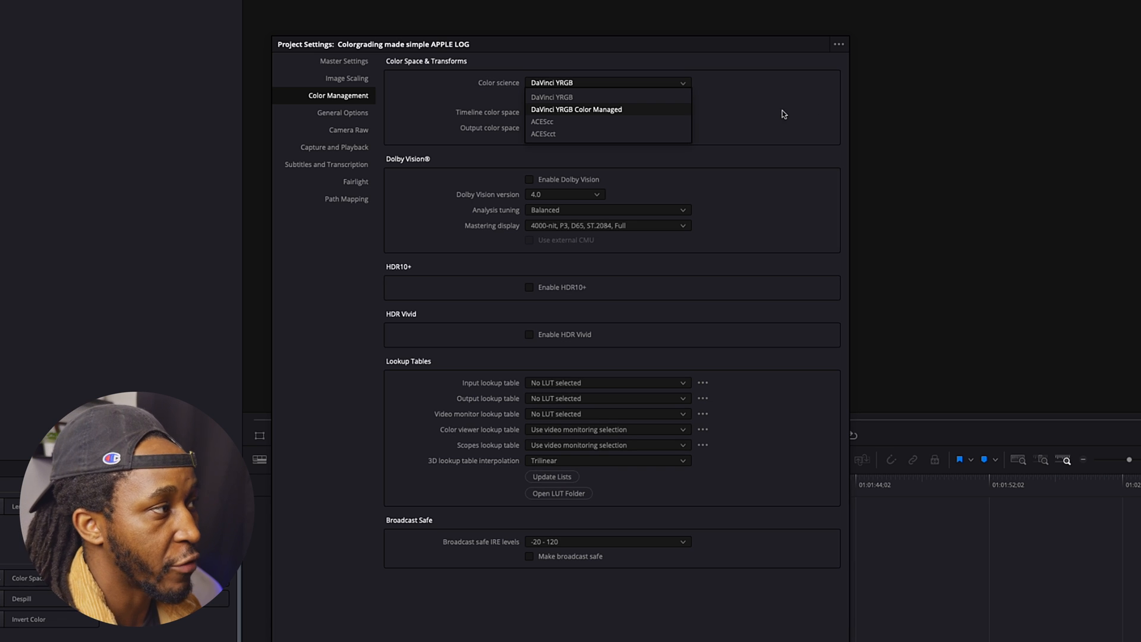
pyautogui.click(551, 97)
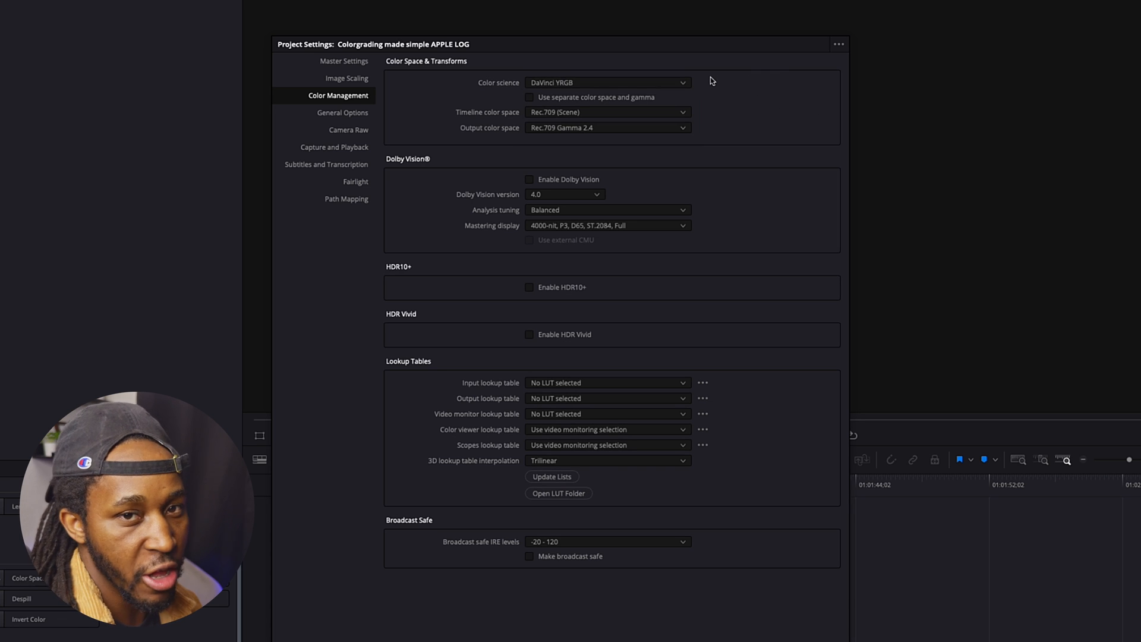
pyautogui.moveTo(610, 83)
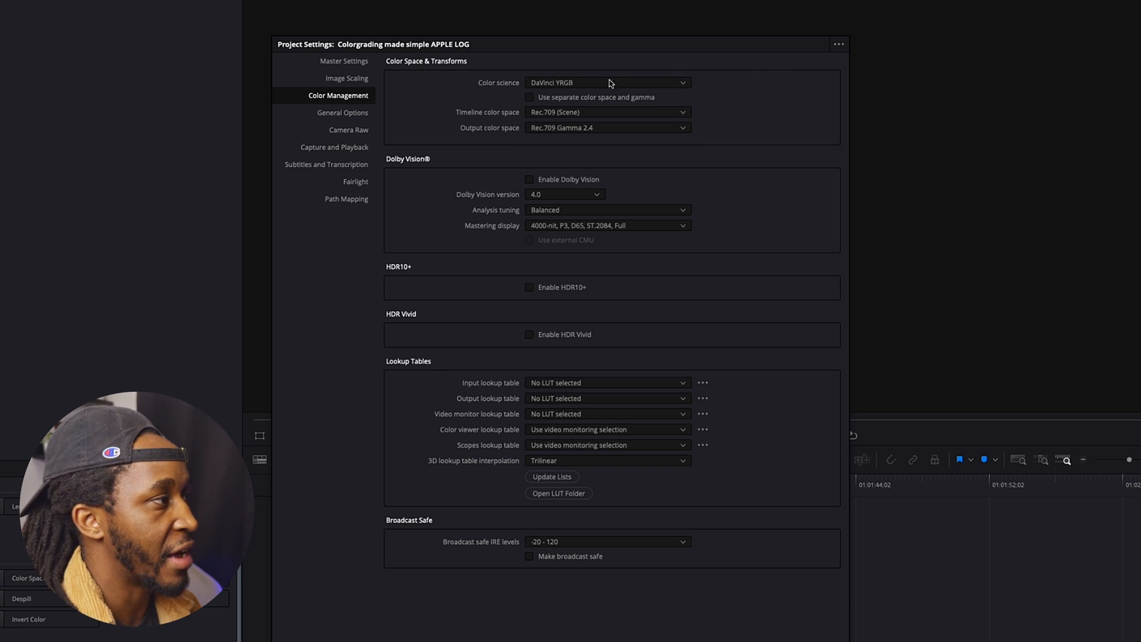
pyautogui.moveTo(547, 120)
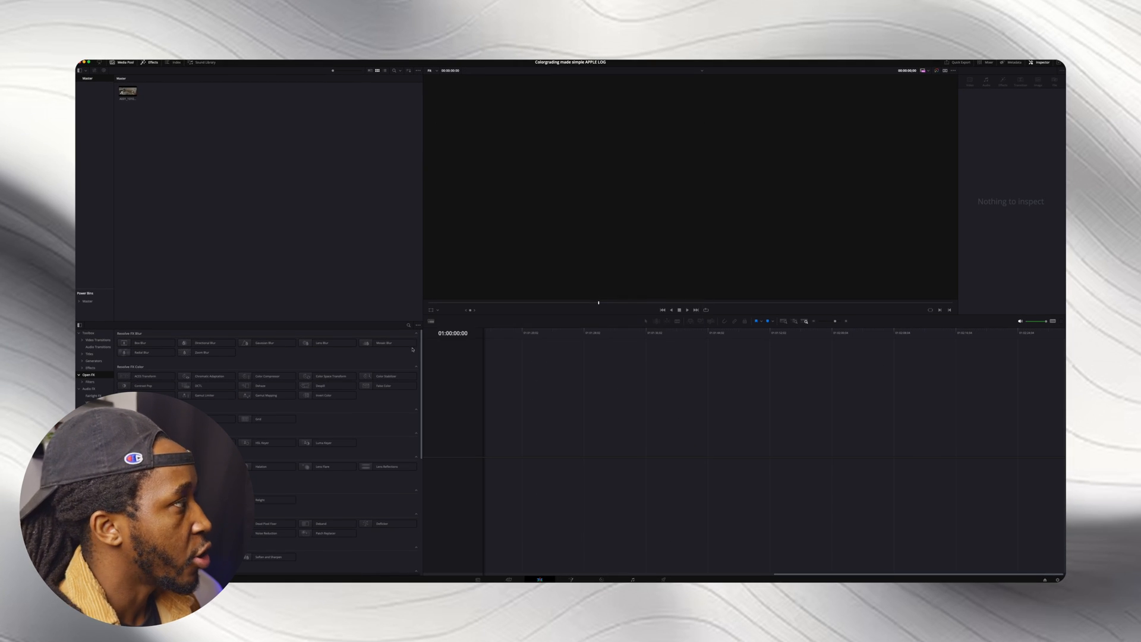
# Step: Open the Apple Log clip on the Color page for grading
pyautogui.doubleClick(127, 91)
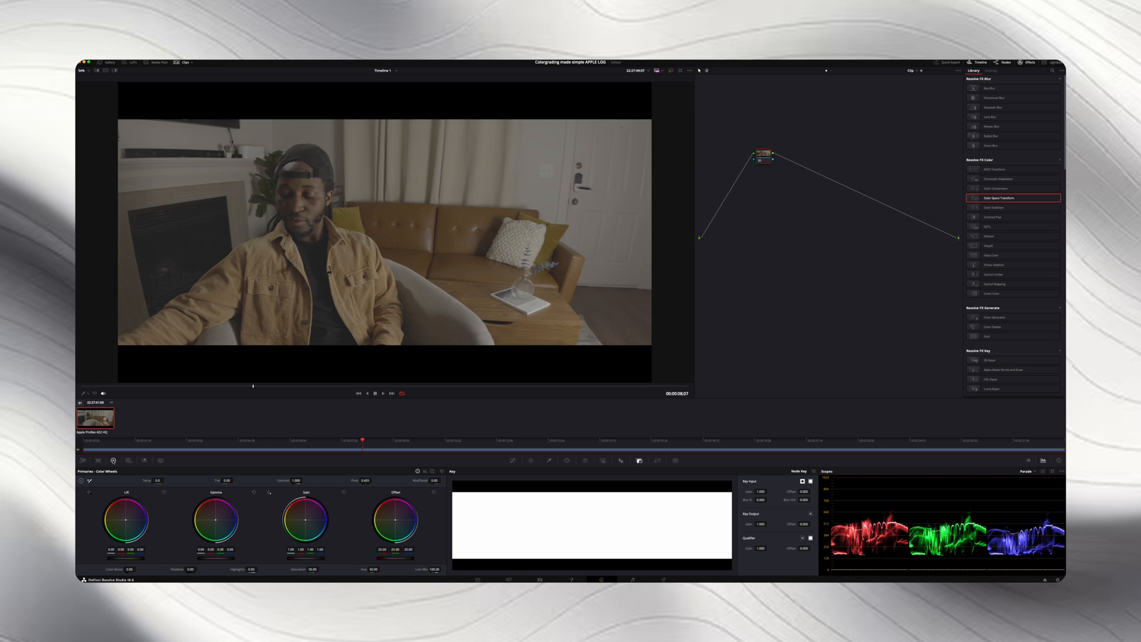
pyautogui.moveTo(928, 555)
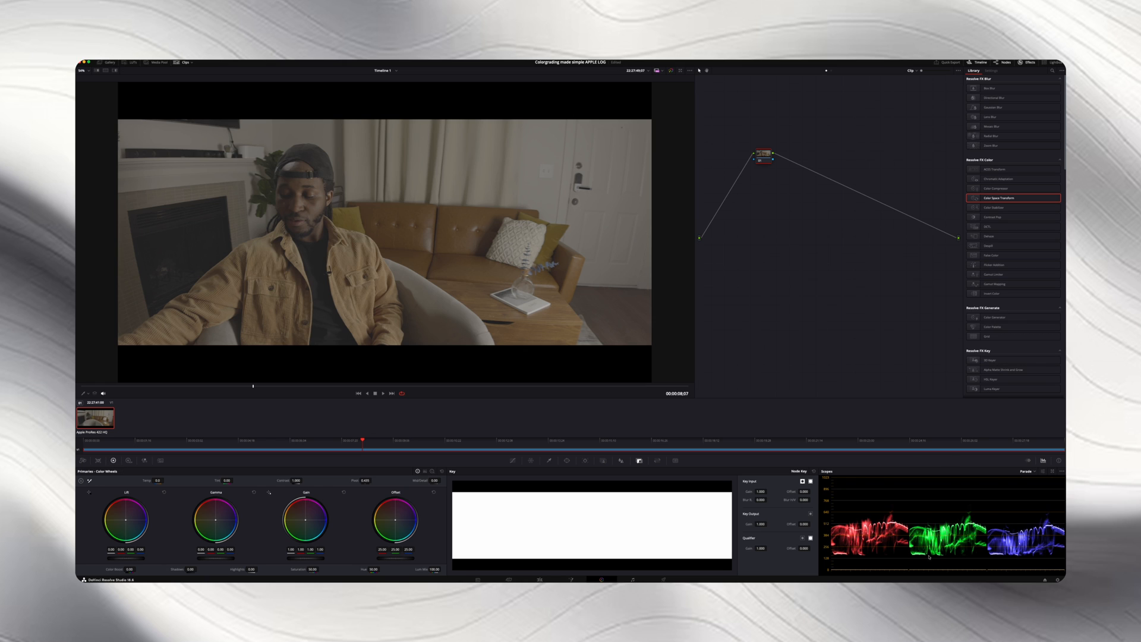
pyautogui.moveTo(894, 505)
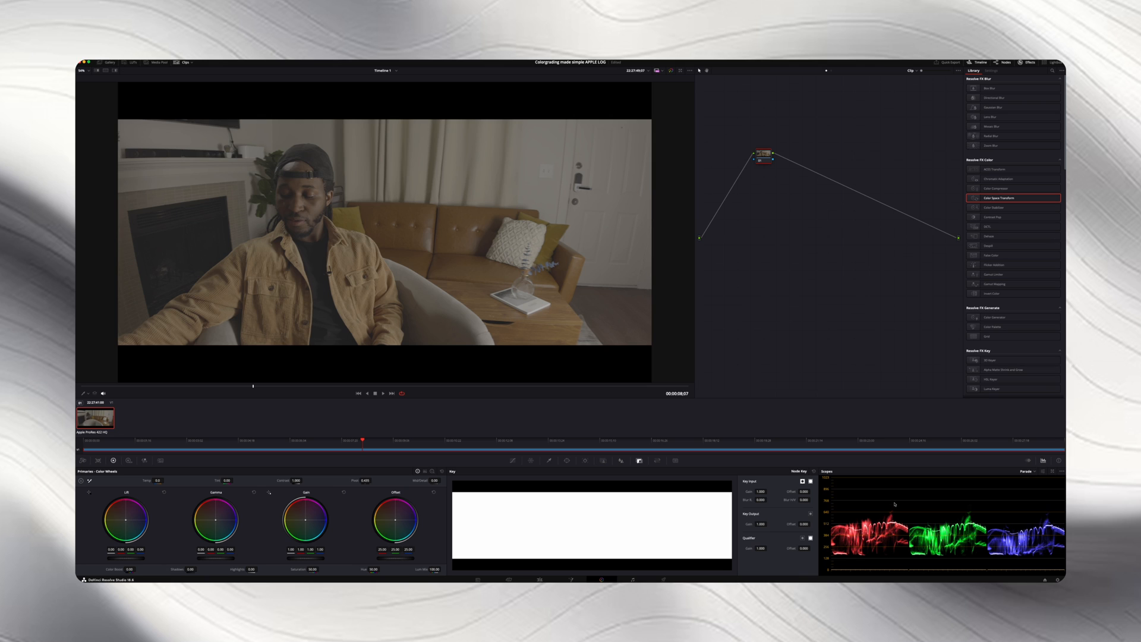
pyautogui.moveTo(835, 98)
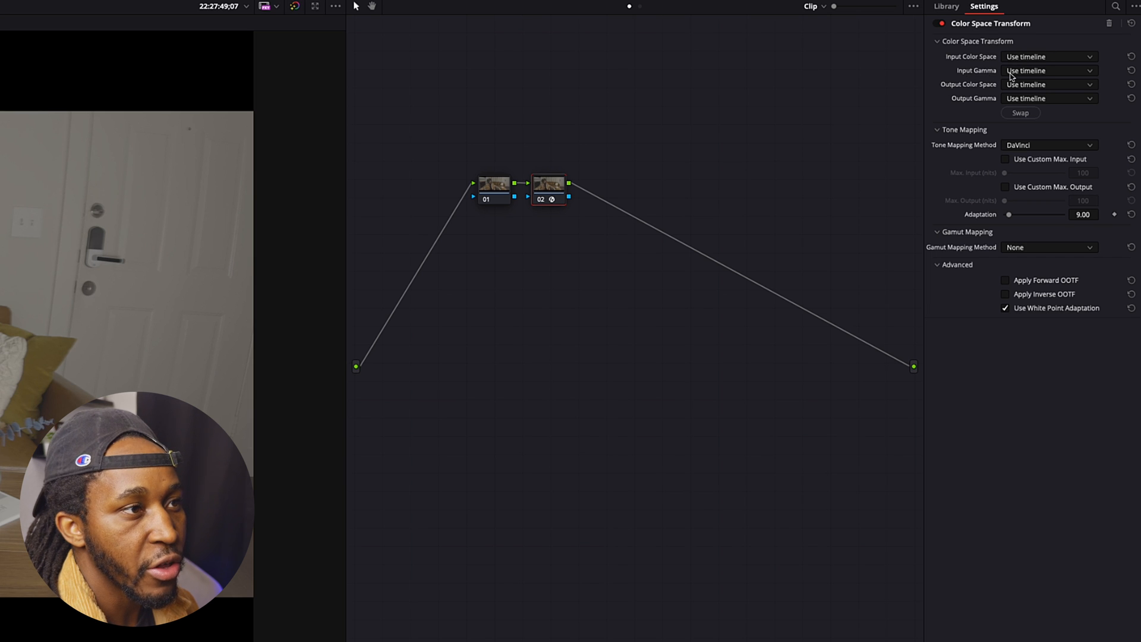
# Step: Set the Color Space Transform to Apple Log input gamma and Gamma 2.4 output
pyautogui.click(1047, 70)
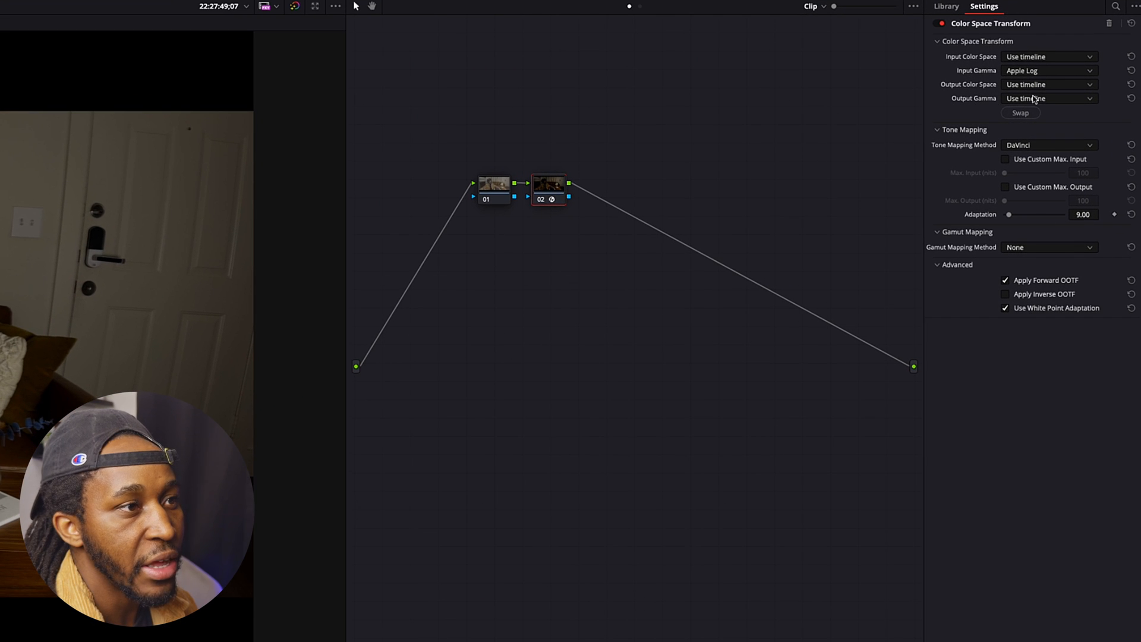
pyautogui.click(1050, 98)
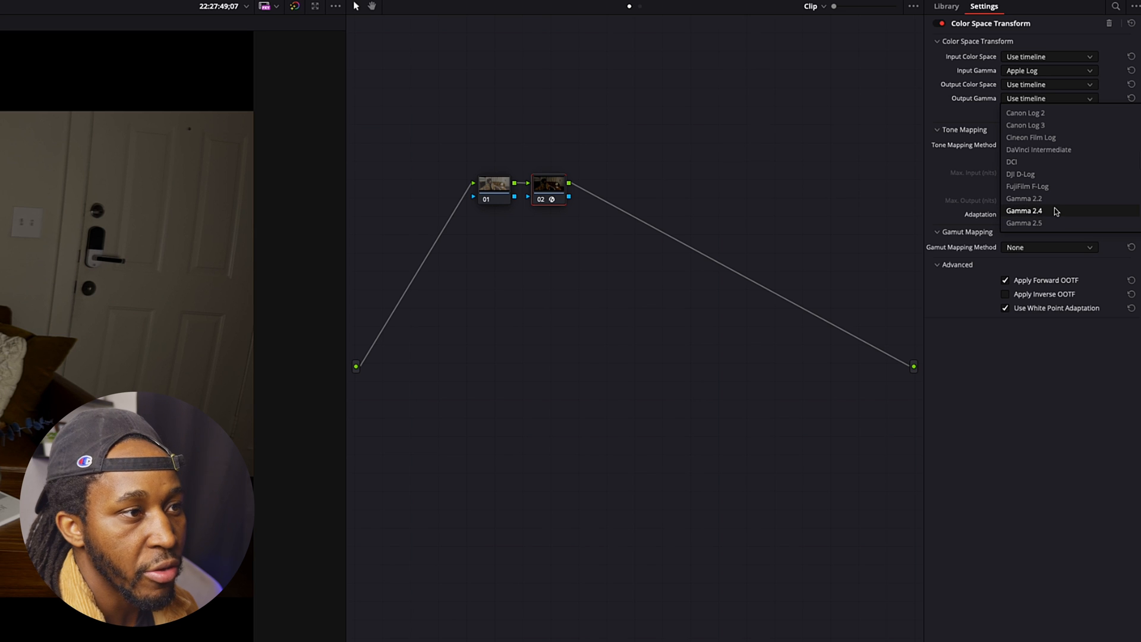
pyautogui.click(1025, 210)
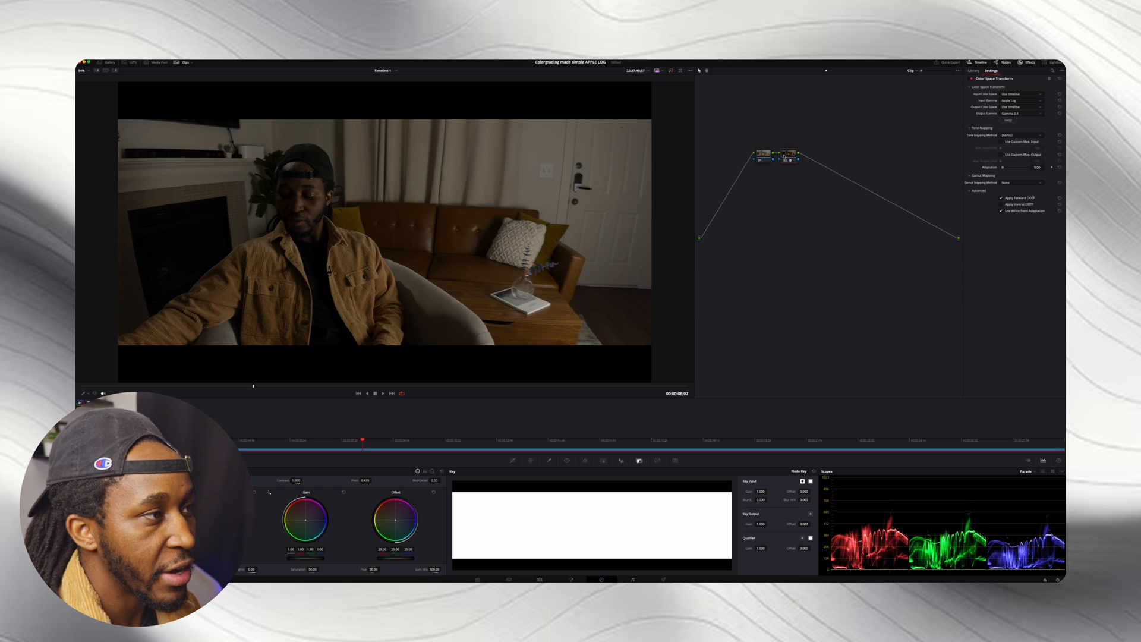
# Step: Drag custom curve points upward to brighten the highlights and midtones
pyautogui.click(972, 71)
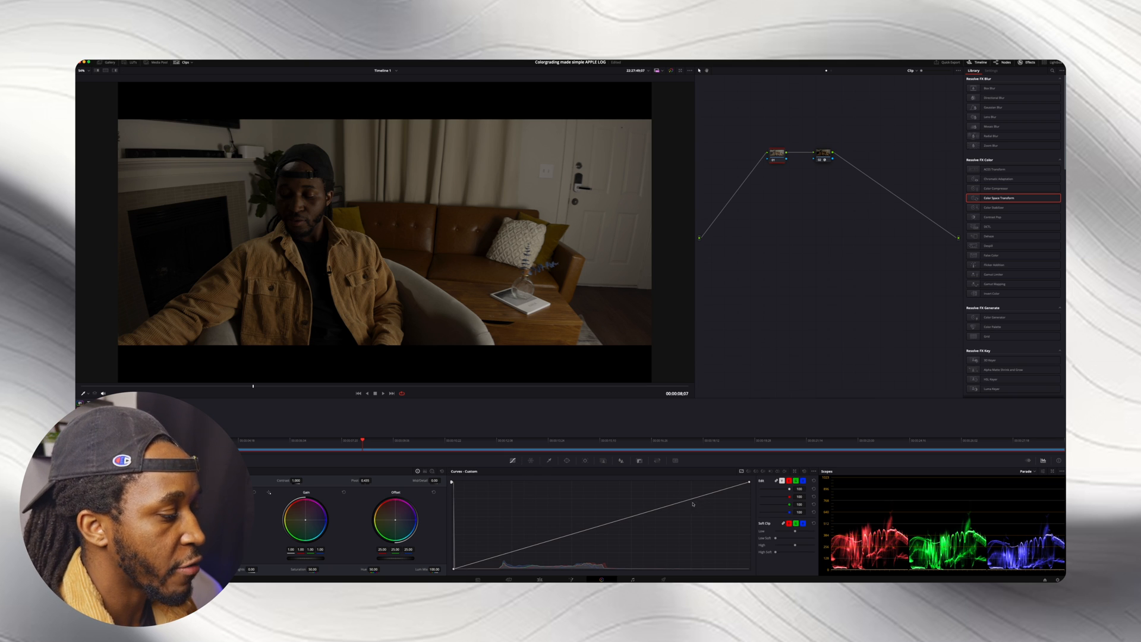
pyautogui.moveTo(691, 503); pyautogui.dragTo(688, 490)
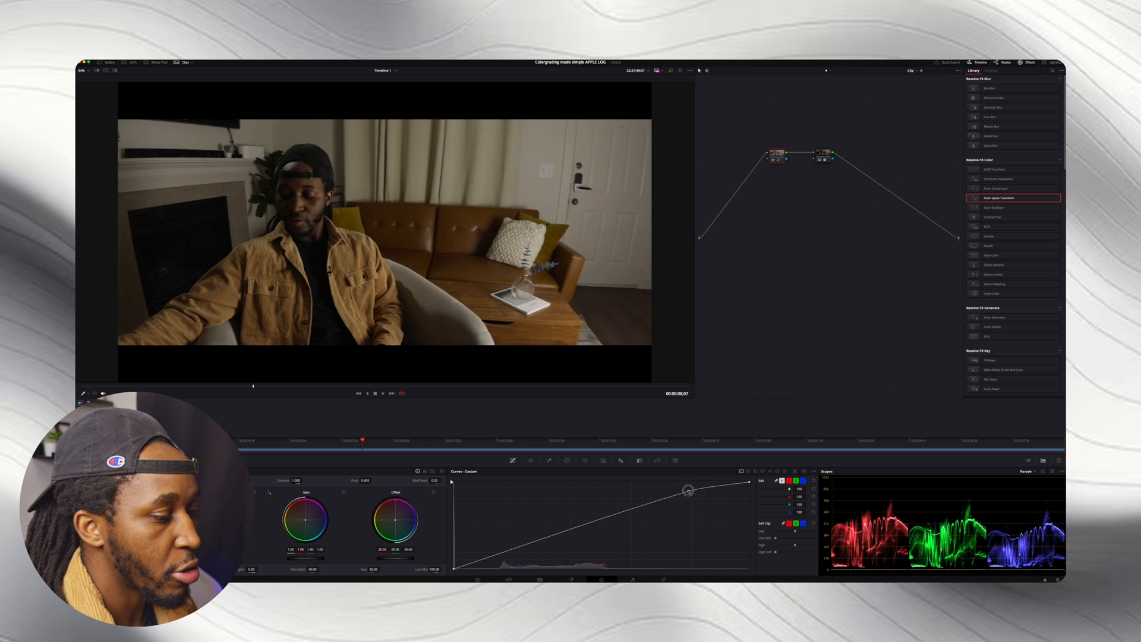
pyautogui.moveTo(688, 490); pyautogui.dragTo(685, 485)
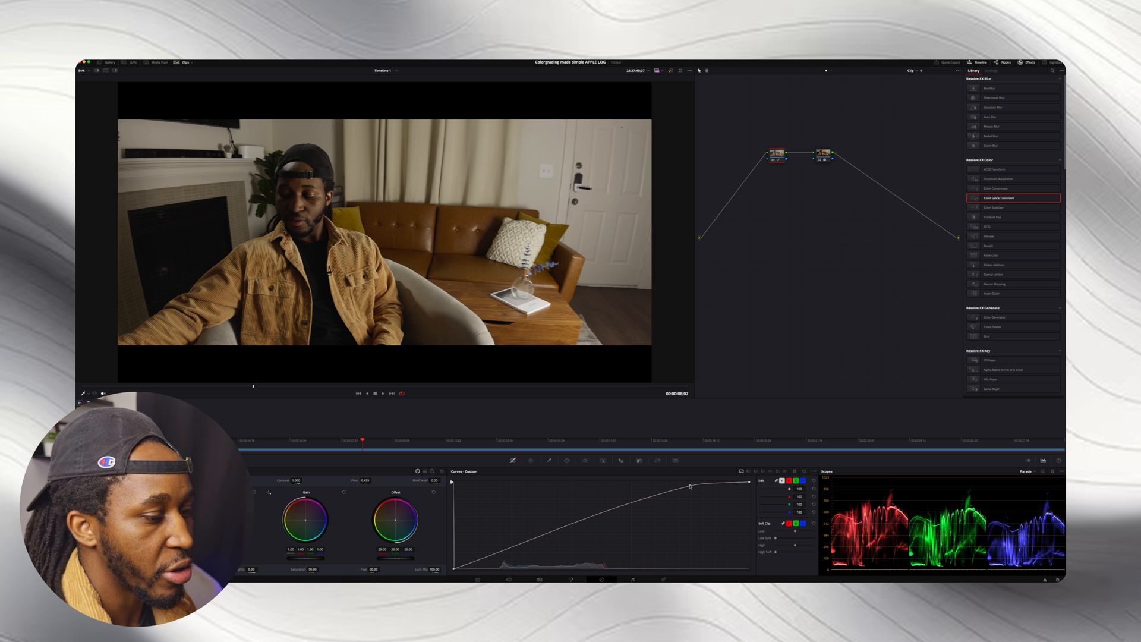
pyautogui.moveTo(689, 486); pyautogui.dragTo(657, 493)
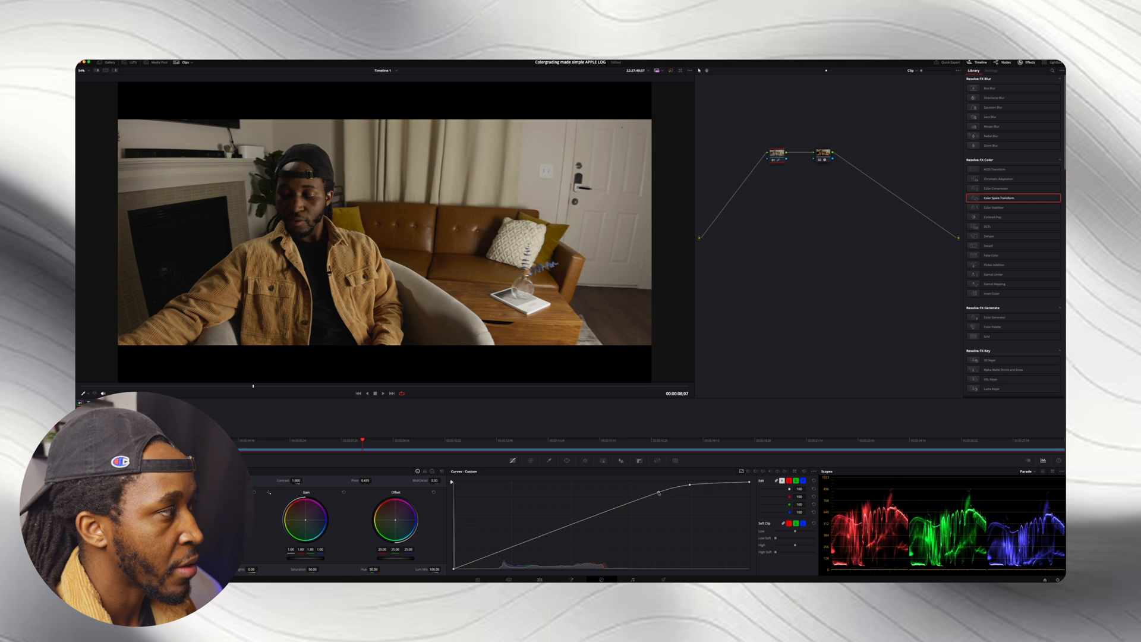
pyautogui.moveTo(658, 493); pyautogui.dragTo(636, 497)
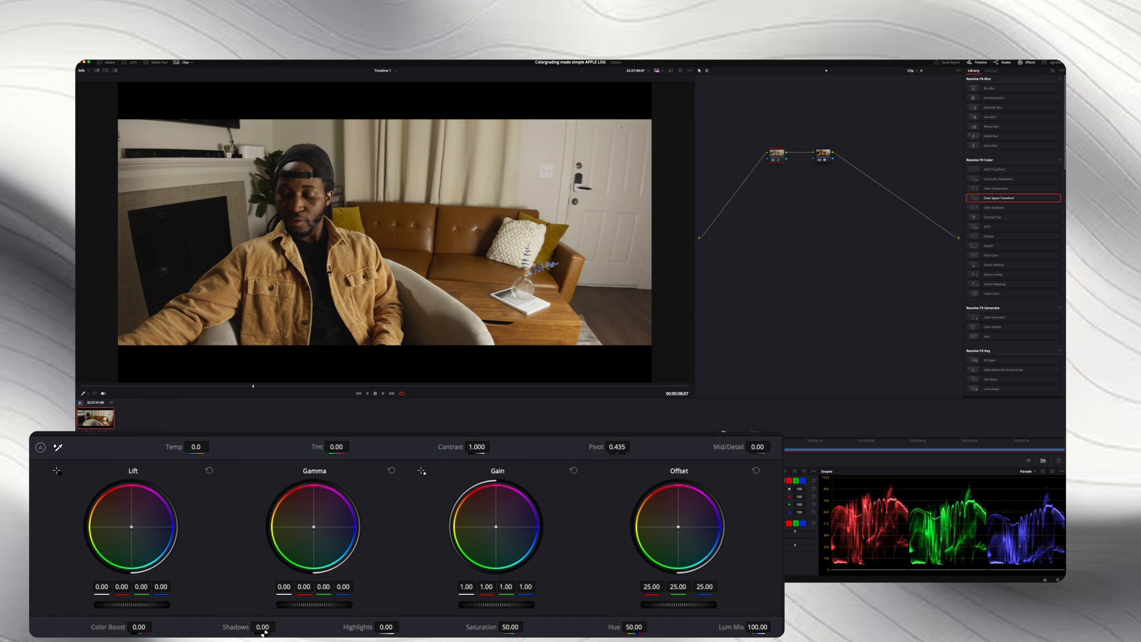
# Step: Set Shadows 23, Highlights -60, Color Boost 8.50, Mid/Detail 15, then play back the grade
pyautogui.moveTo(262, 626); pyautogui.dragTo(275, 627)
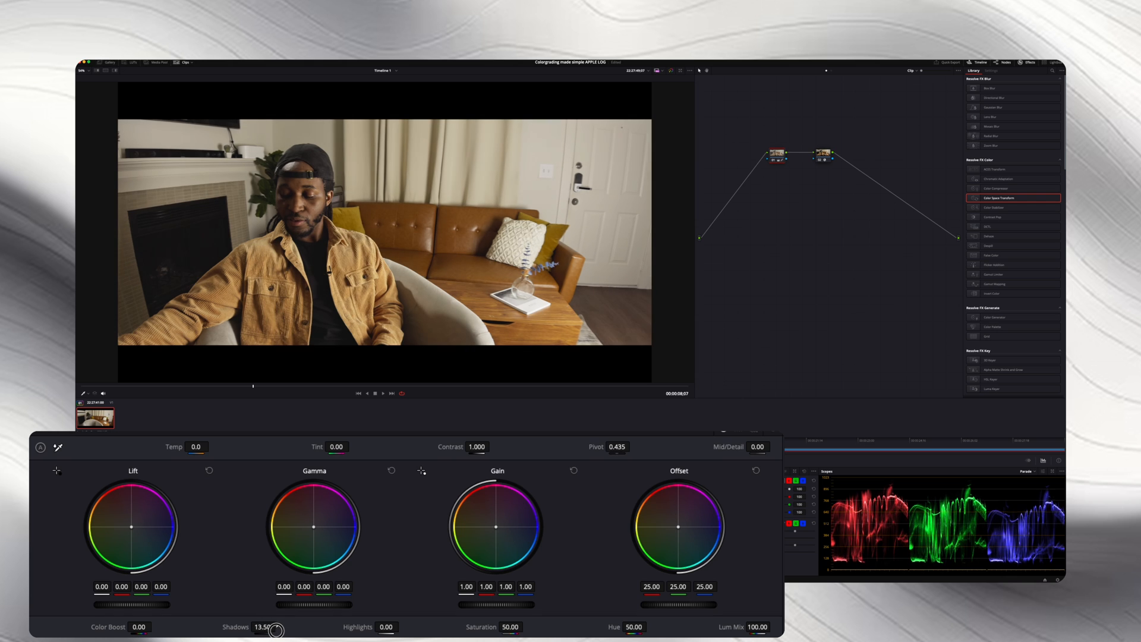
pyautogui.moveTo(275, 629); pyautogui.dragTo(282, 630)
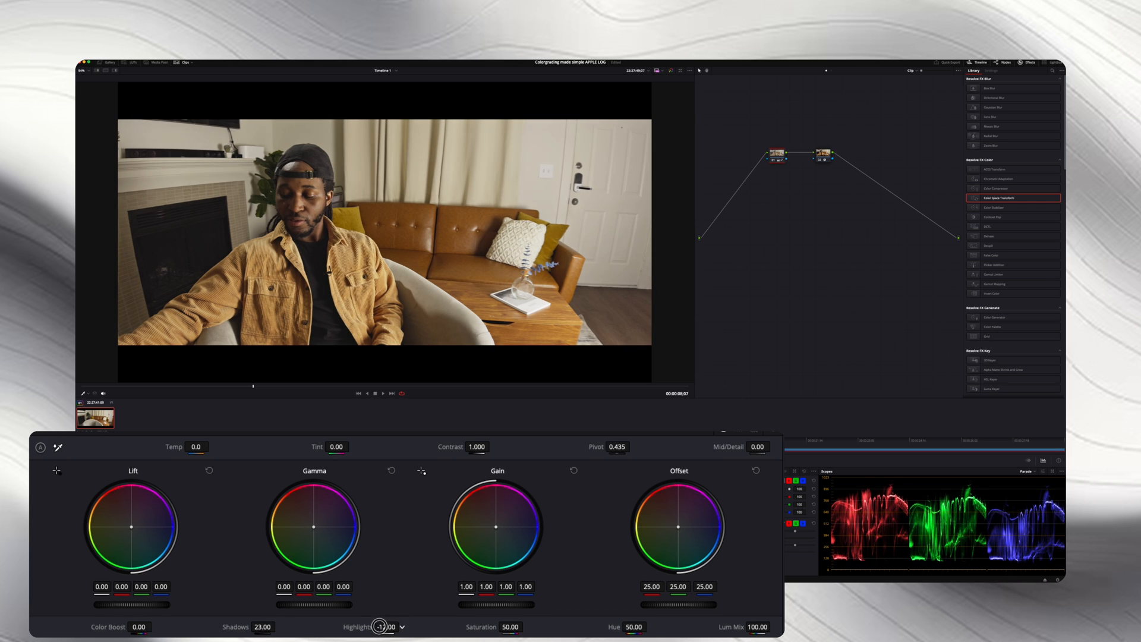
pyautogui.moveTo(378, 627); pyautogui.dragTo(309, 626)
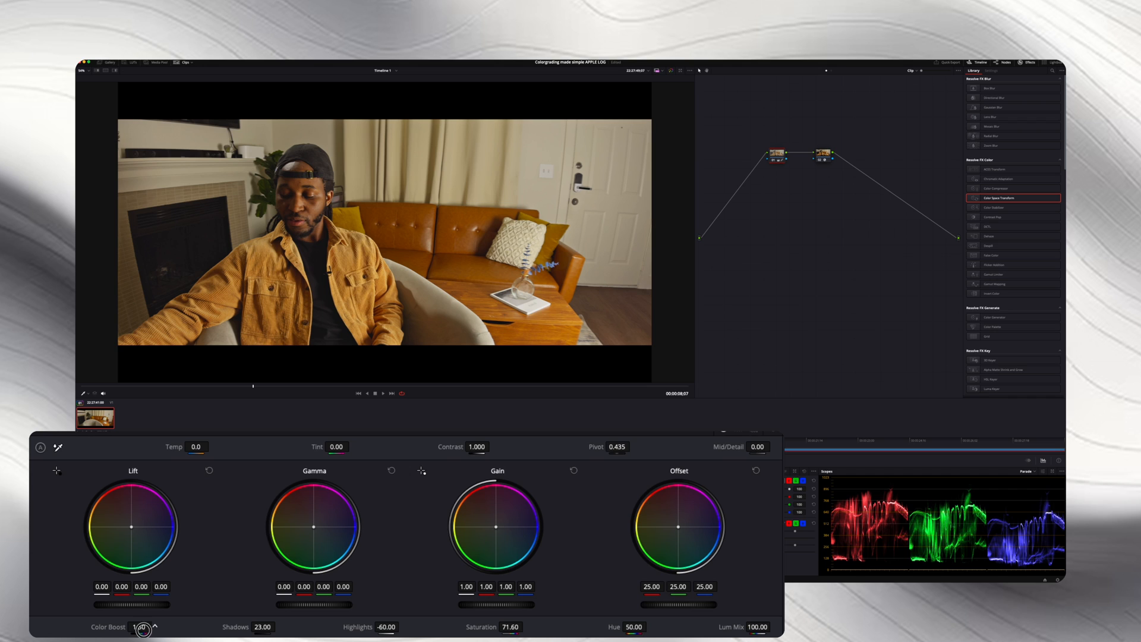
pyautogui.moveTo(142, 628); pyautogui.dragTo(160, 628)
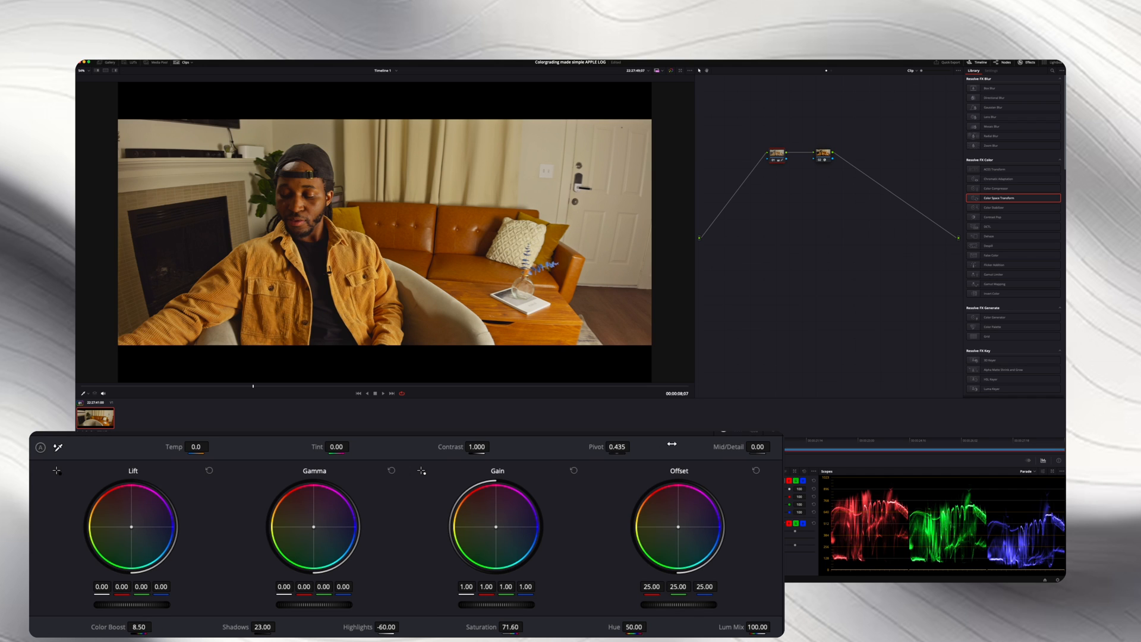
pyautogui.click(757, 447)
pyautogui.write('15')
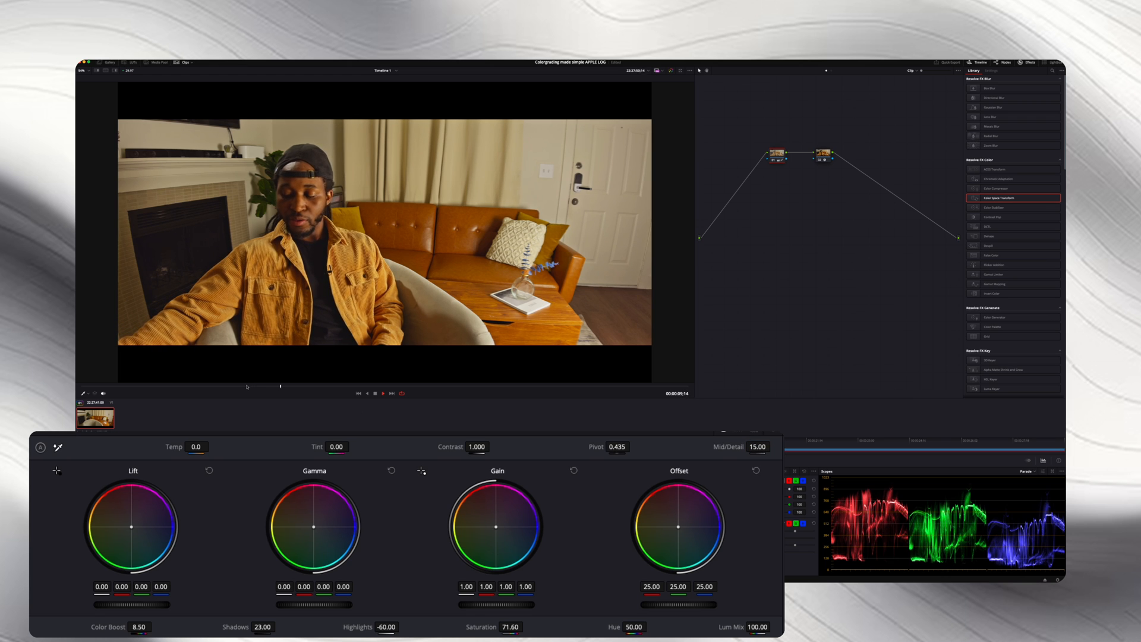
pyautogui.click(382, 393)
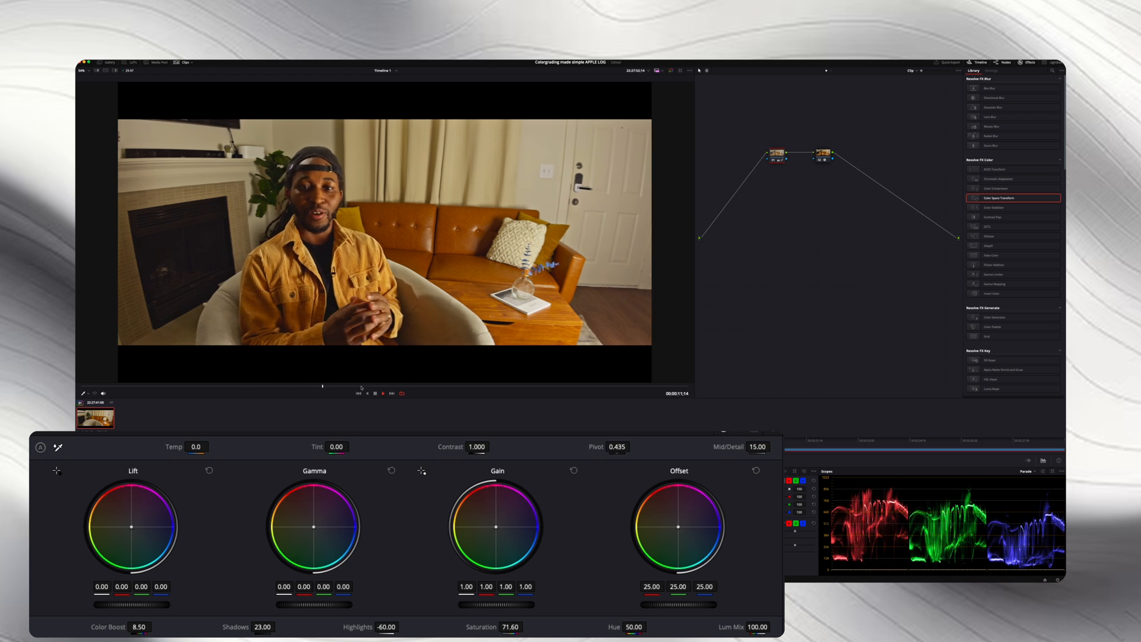